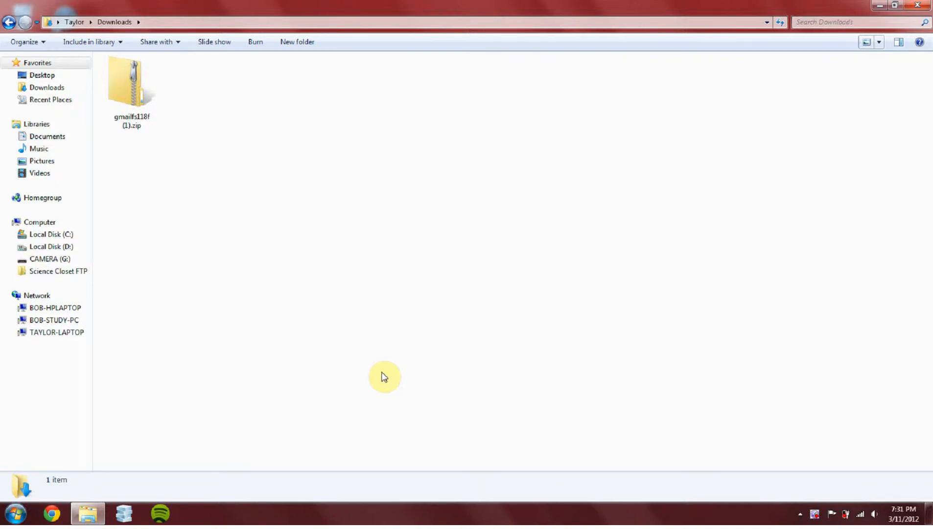
{"action": "mouse_move", "coordinate": [301, 207]}
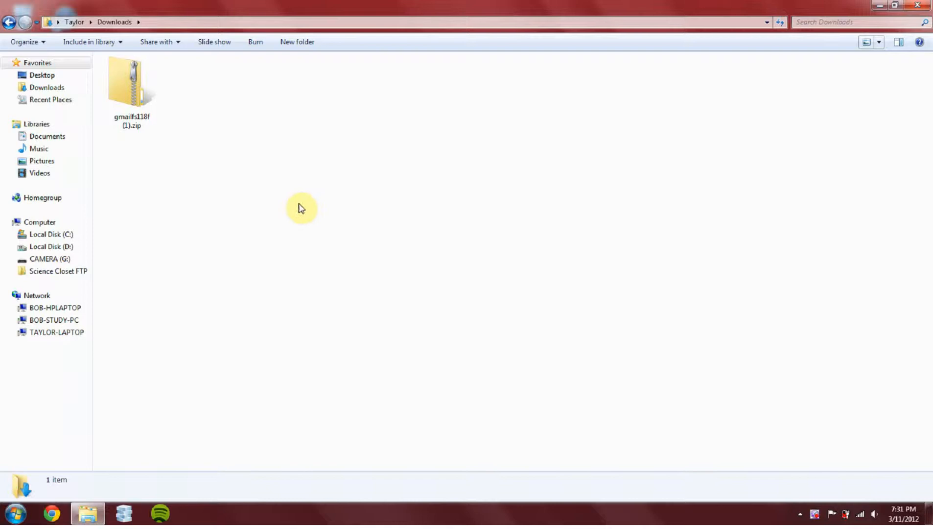
{"action": "mouse_move", "coordinate": [311, 194]}
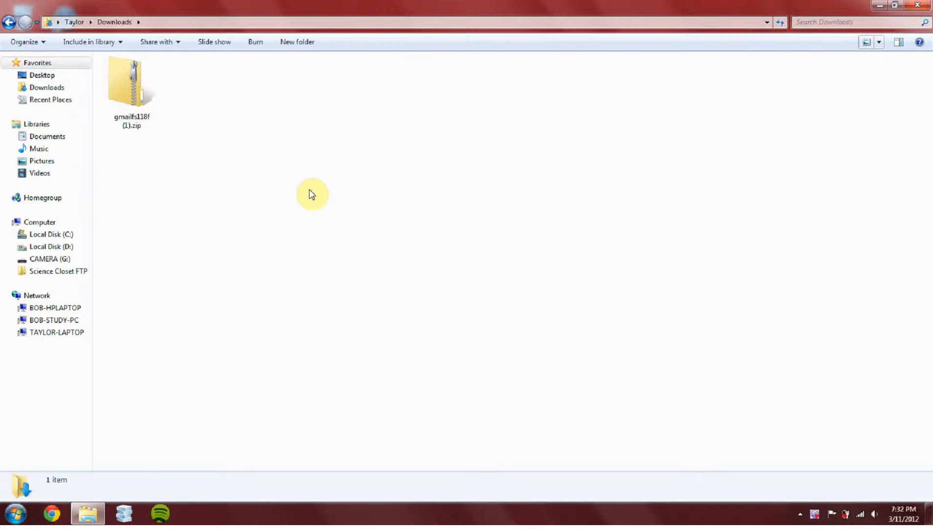
Step: Extract the downloaded GMail Drive zip into its suggested folder in Downloads
{"action": "left_click", "coordinate": [132, 83]}
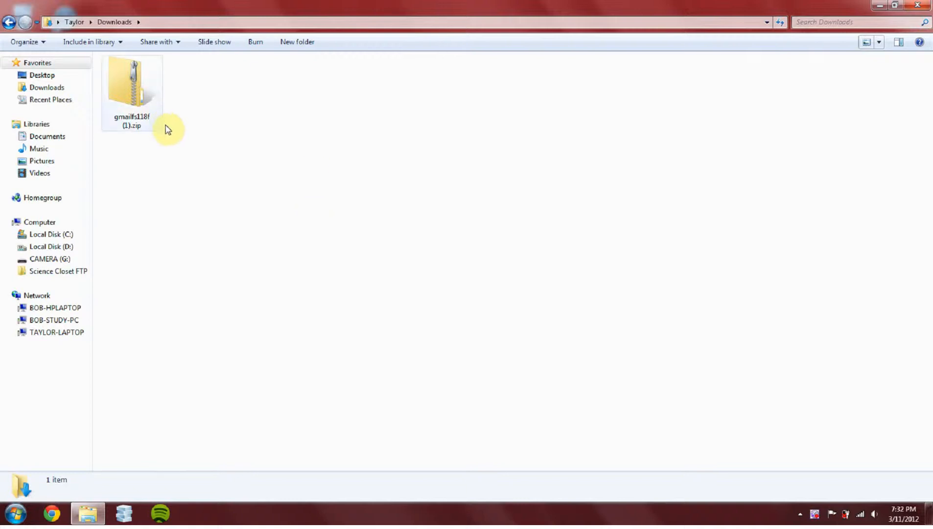
{"action": "left_click", "coordinate": [132, 85]}
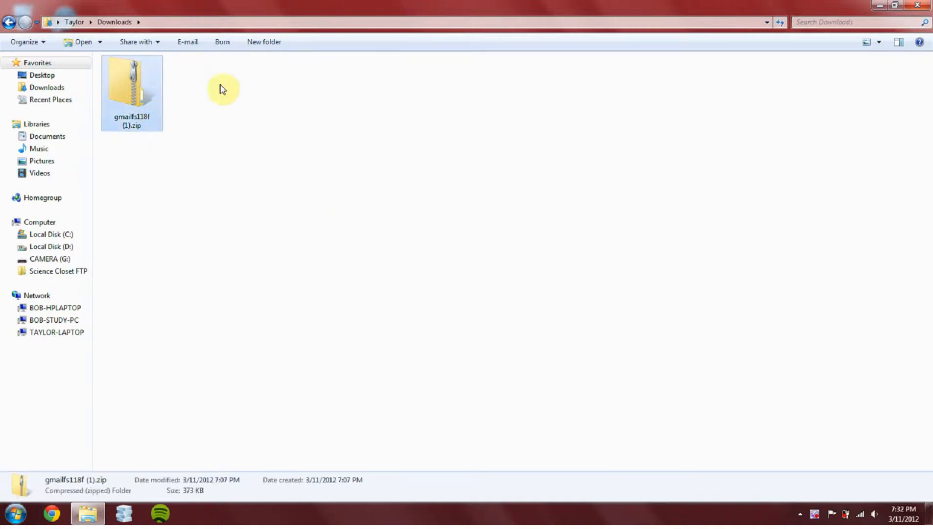
{"action": "mouse_move", "coordinate": [141, 80]}
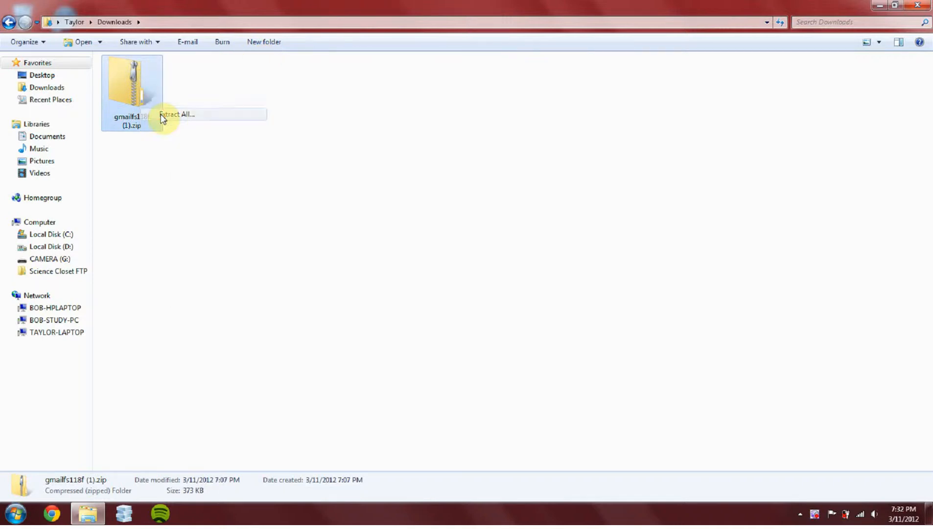
{"action": "left_click", "coordinate": [177, 114]}
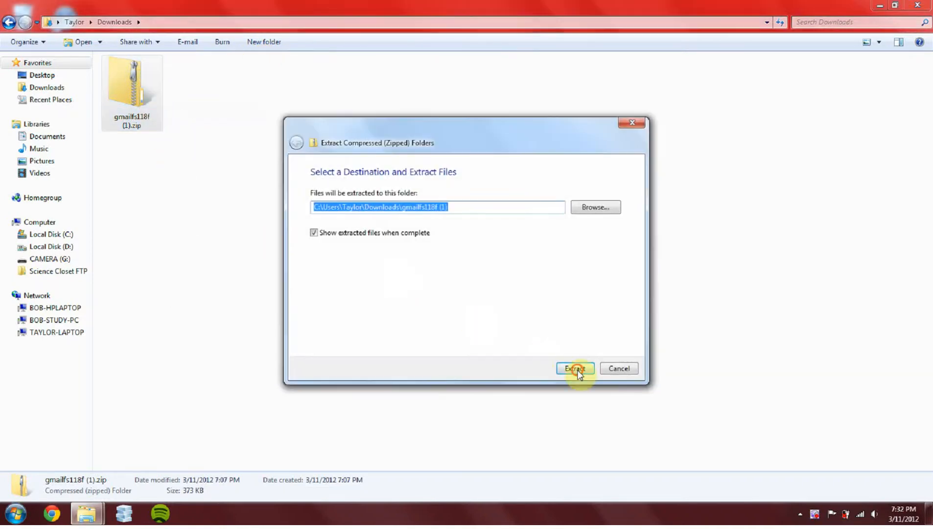
{"action": "left_click", "coordinate": [575, 368]}
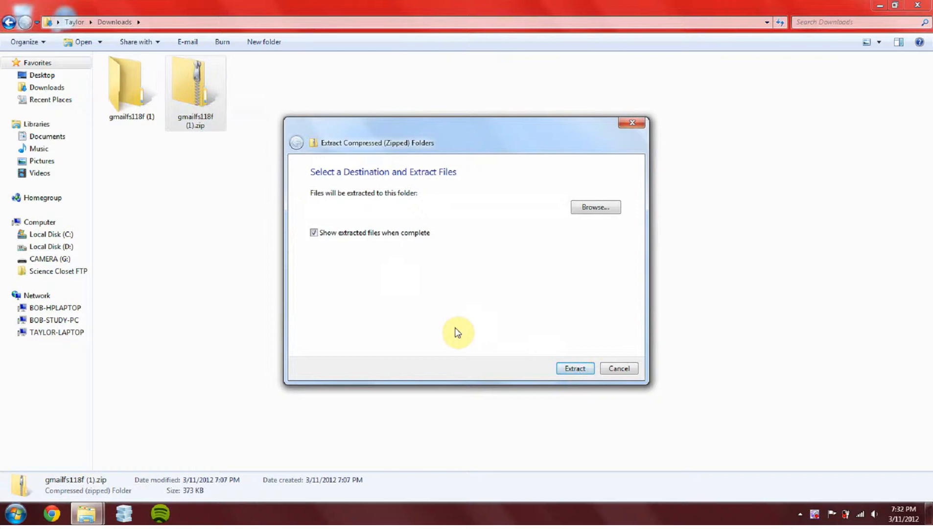
{"action": "left_click", "coordinate": [575, 368]}
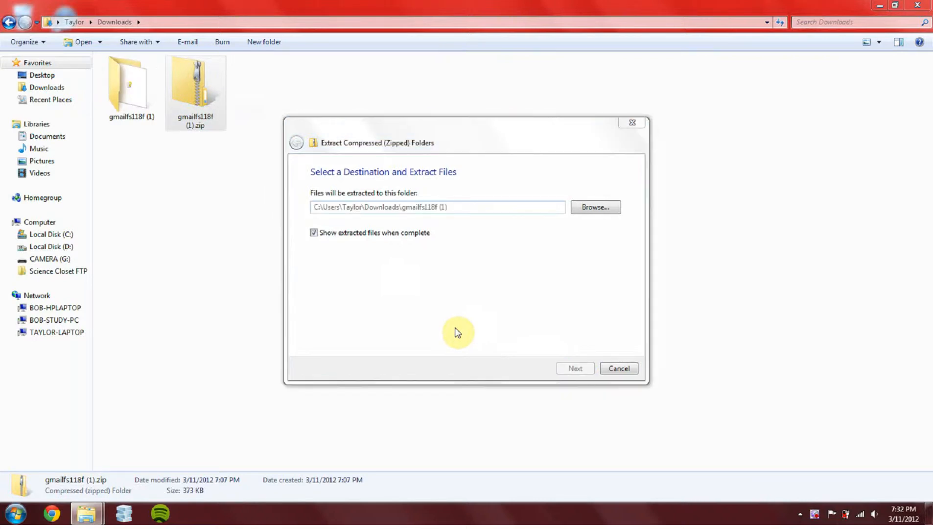
{"action": "mouse_move", "coordinate": [481, 296]}
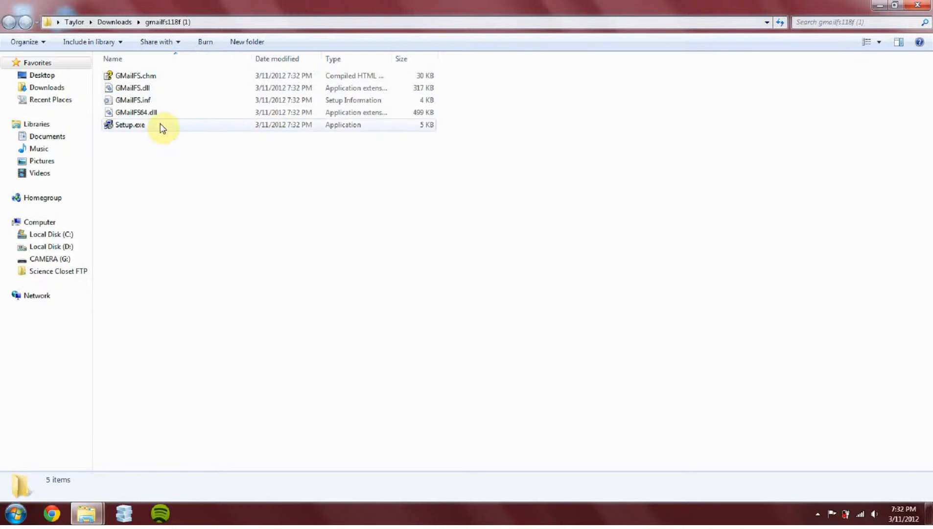
Step: Run Setup.exe to install GMail Drive, then scroll through and close its readme
{"action": "left_click", "coordinate": [130, 125]}
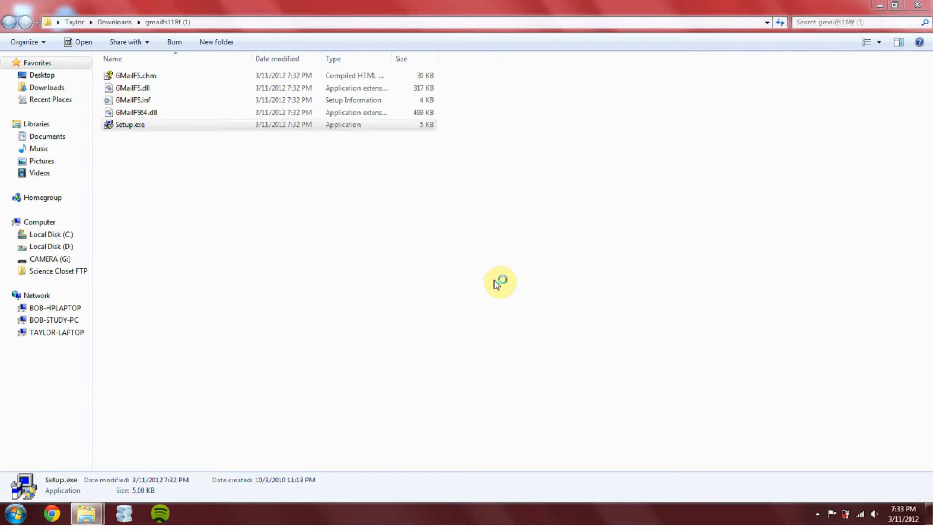
{"action": "double_click", "coordinate": [129, 124]}
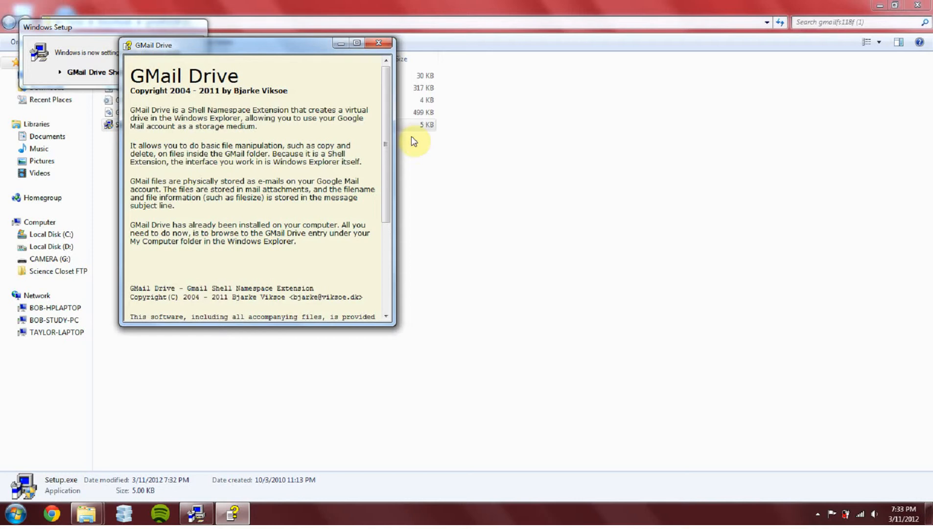
{"action": "scroll", "scroll_direction": "down", "scroll_amount": 3}
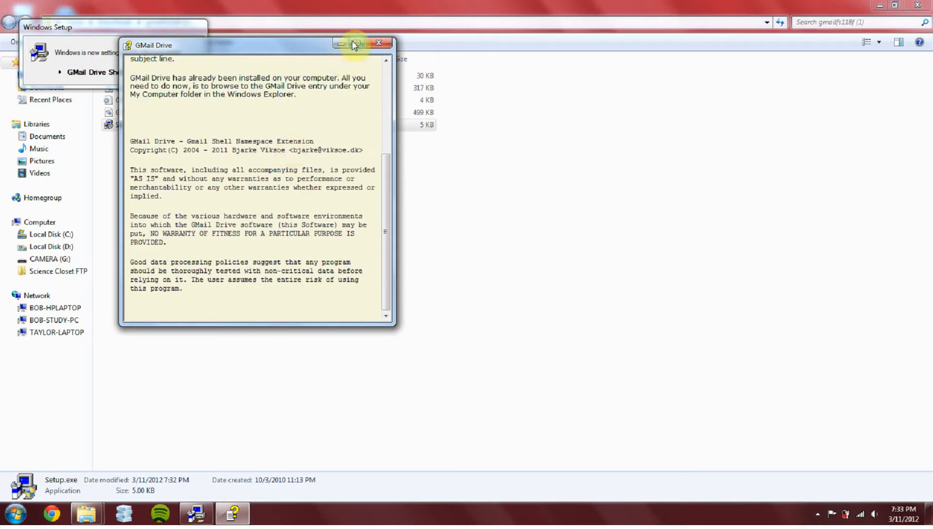
{"action": "left_click", "coordinate": [379, 43]}
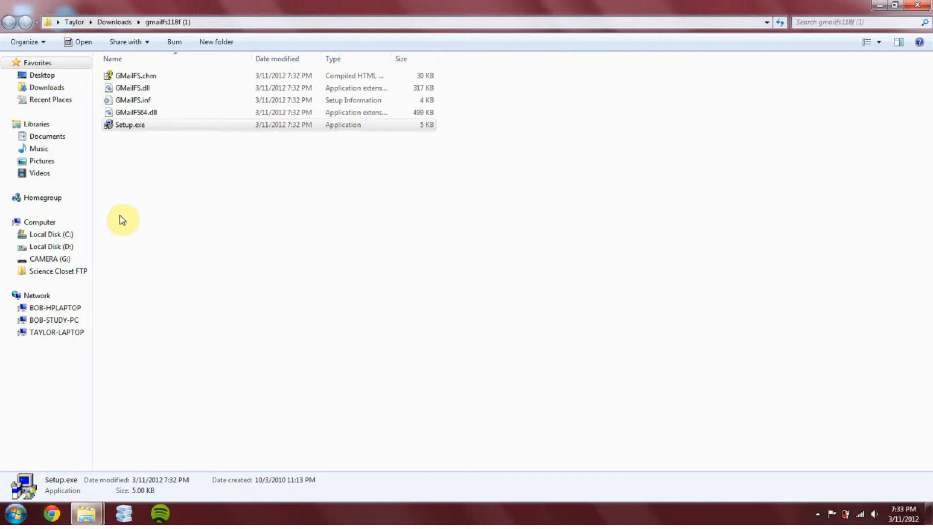
Step: Show the Computer folder and select the new GMail Drive entry under Other
{"action": "left_click", "coordinate": [39, 222]}
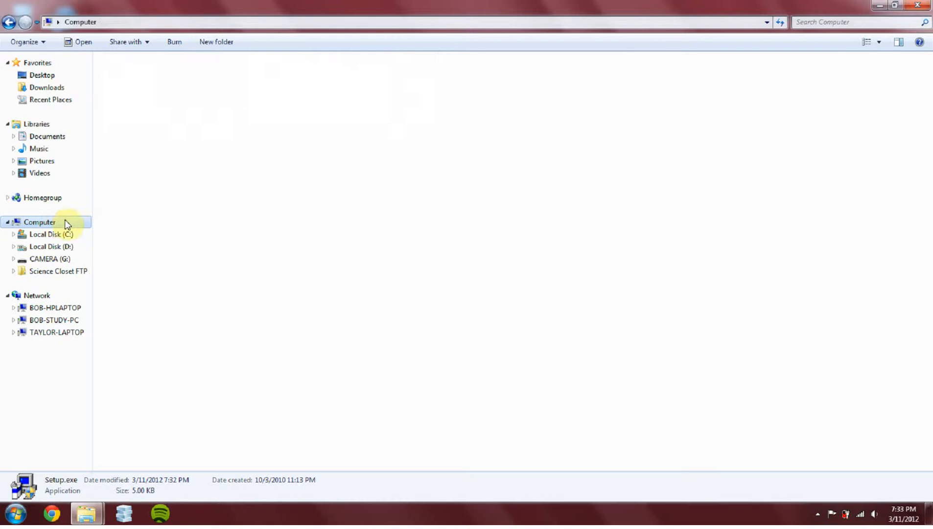
{"action": "left_click", "coordinate": [39, 222]}
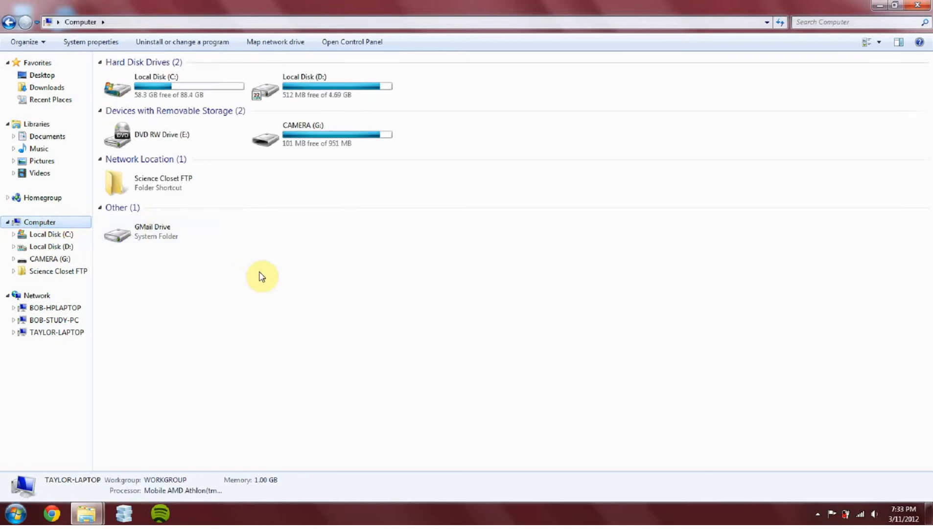
{"action": "left_click", "coordinate": [174, 231]}
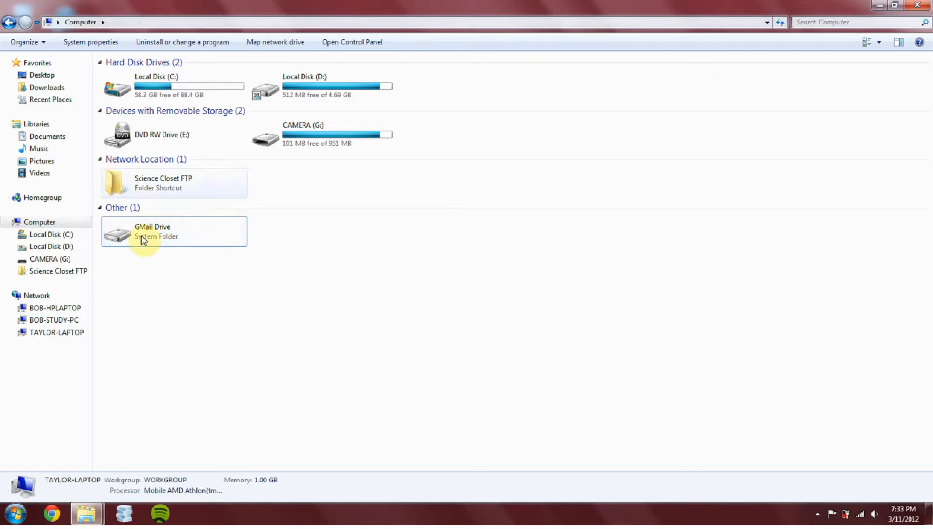
{"action": "left_click", "coordinate": [152, 231]}
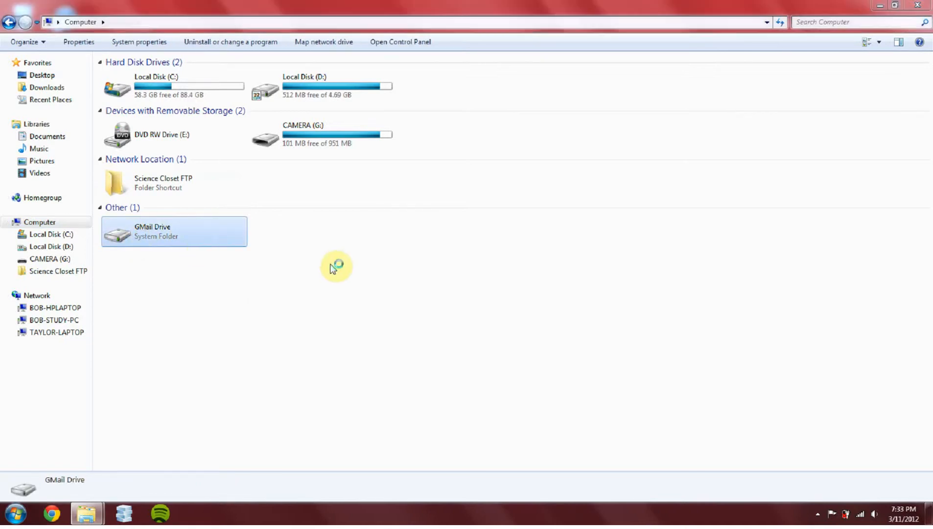
Step: Open GMail Drive, enter the Gmail username and password, enable Auto Login and log on
{"action": "double_click", "coordinate": [174, 231]}
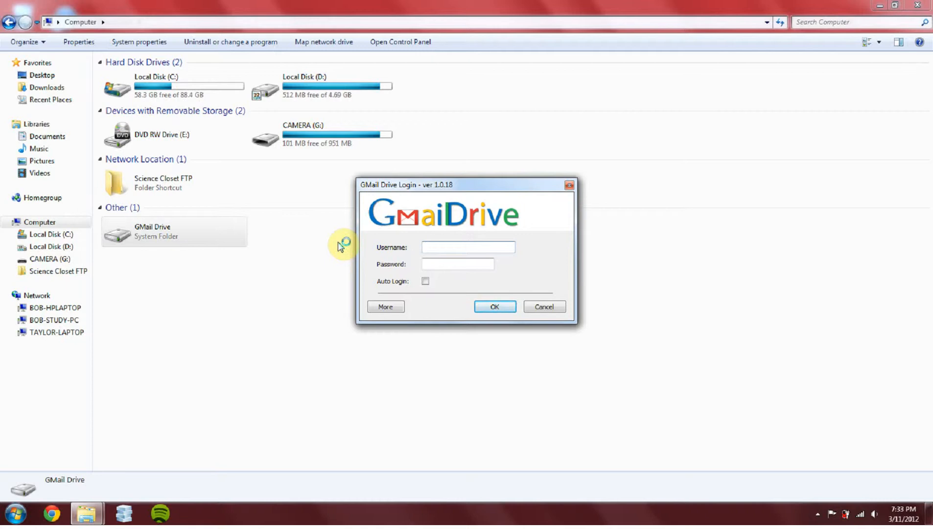
{"action": "type", "text": "developer"}
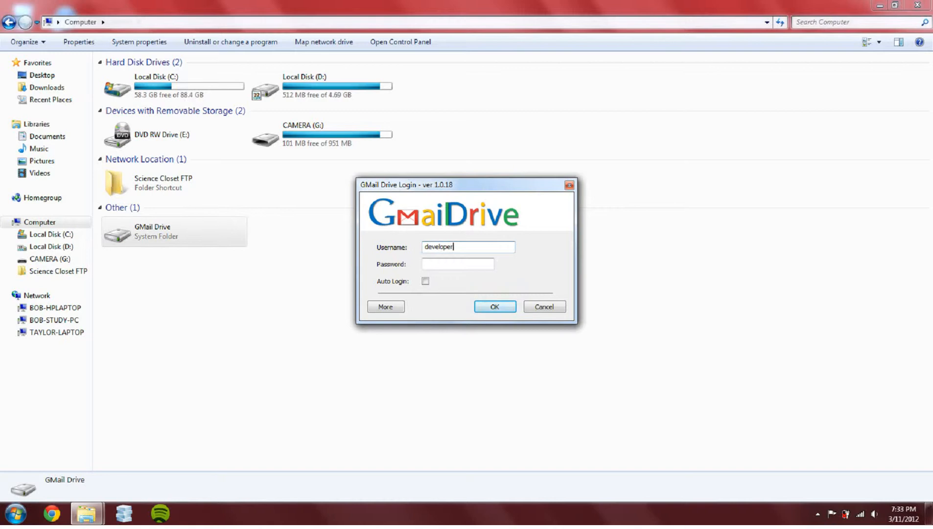
{"action": "key", "text": "Backspace"}
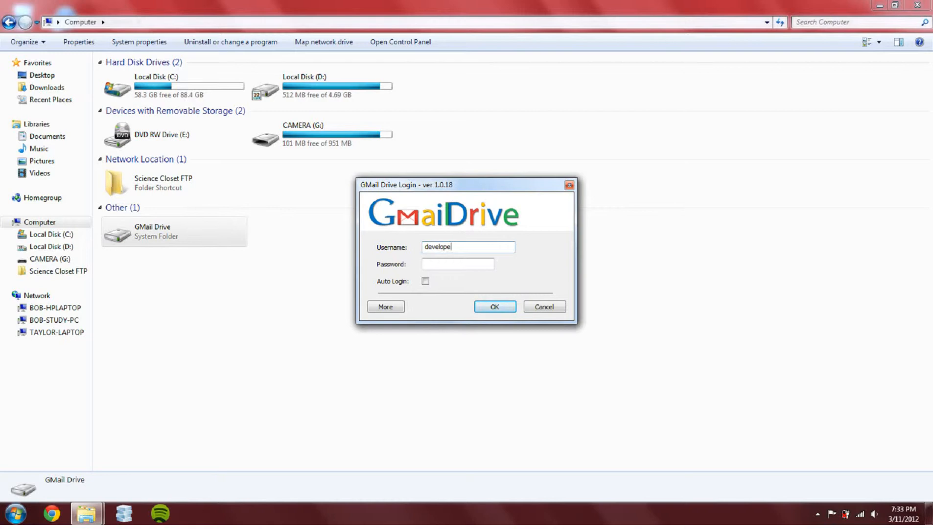
{"action": "key", "text": "BackSpace"}
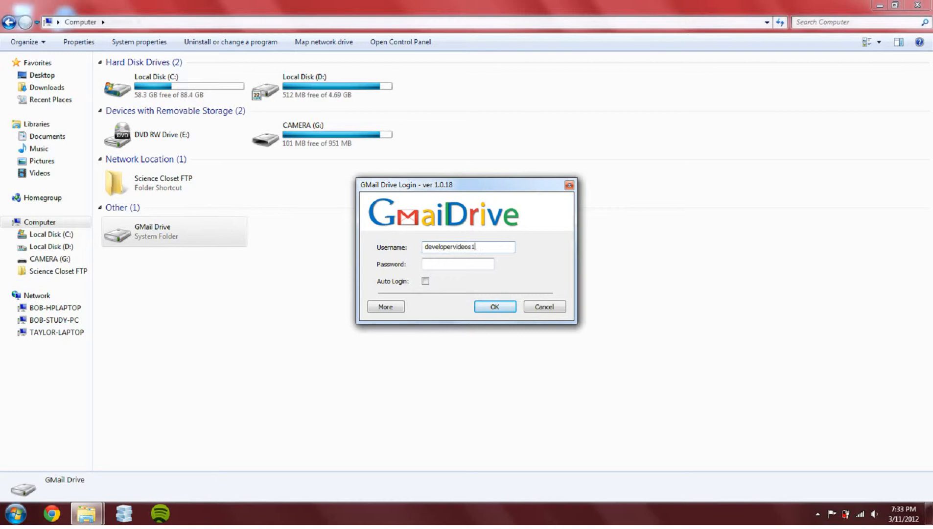
{"action": "type", "text": "23"}
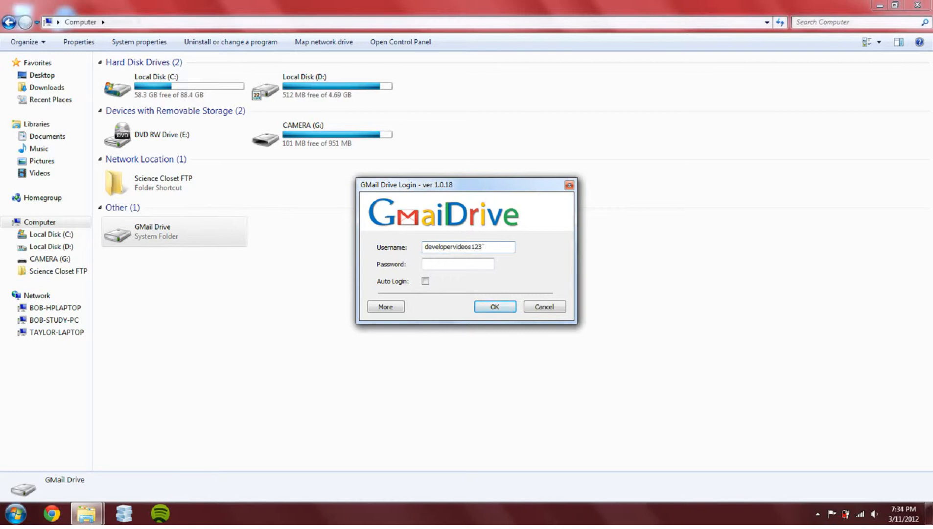
{"action": "type", "text": "•••"}
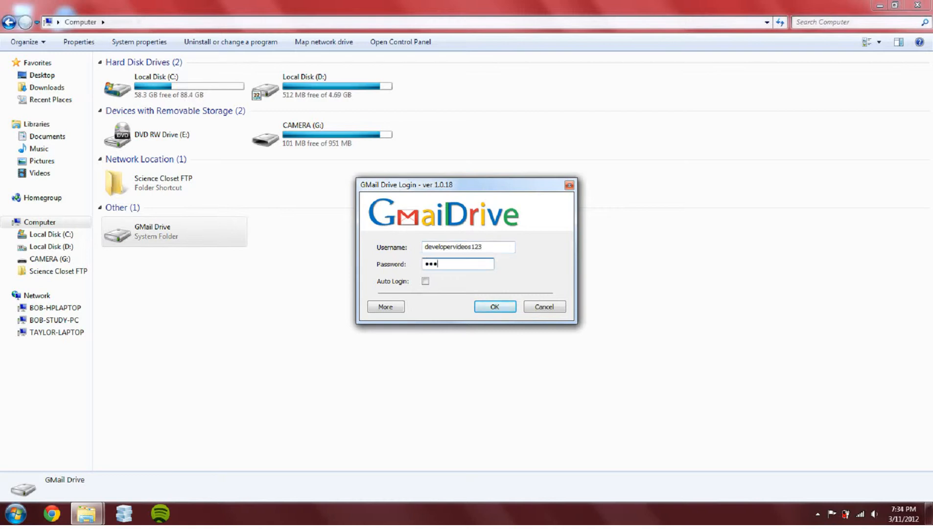
{"action": "type", "text": "•"}
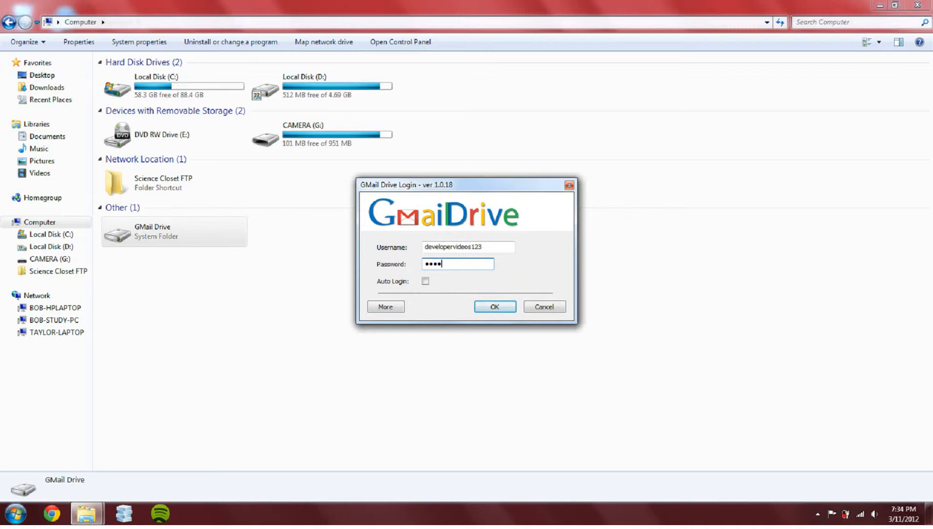
{"action": "type", "text": "*"}
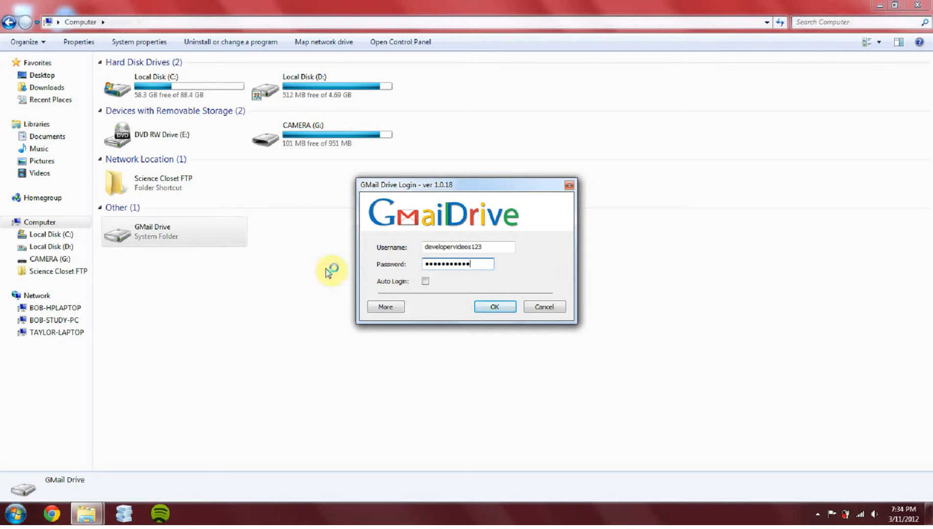
{"action": "left_click", "coordinate": [425, 281]}
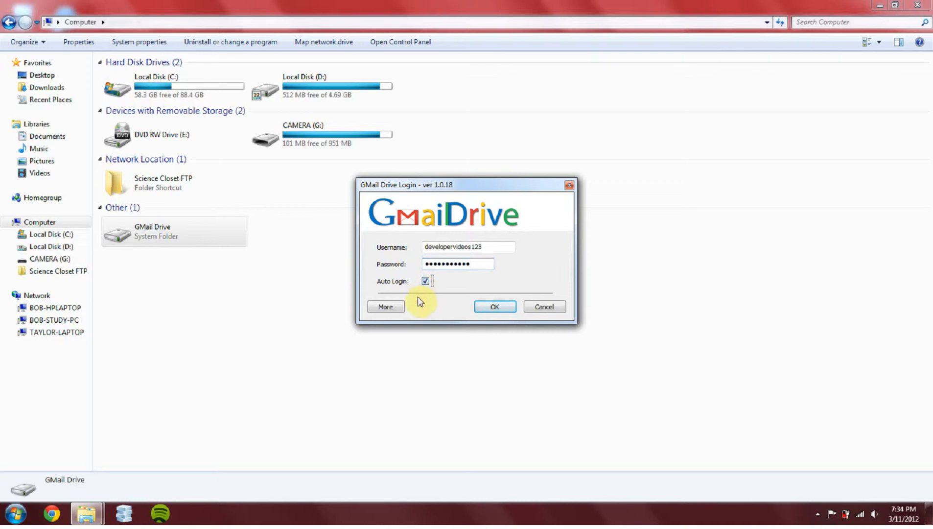
{"action": "left_click", "coordinate": [494, 307]}
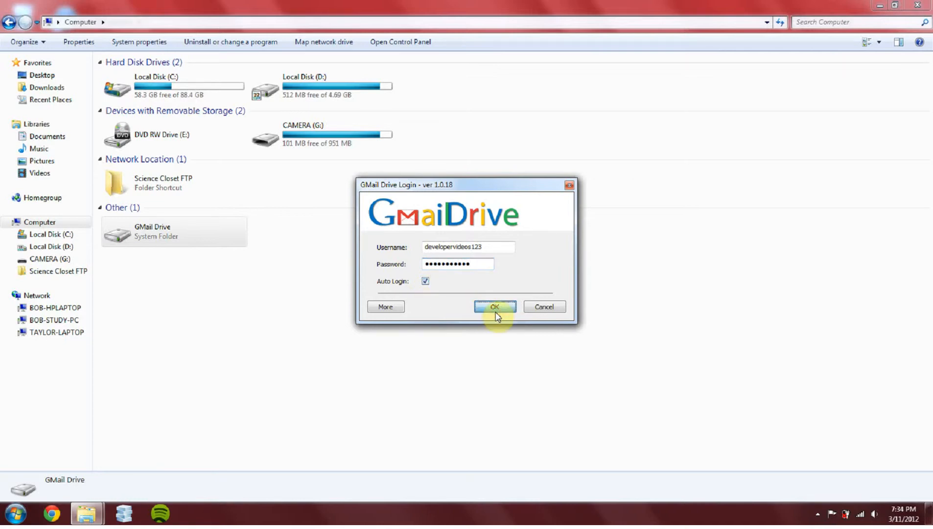
{"action": "left_click", "coordinate": [495, 306]}
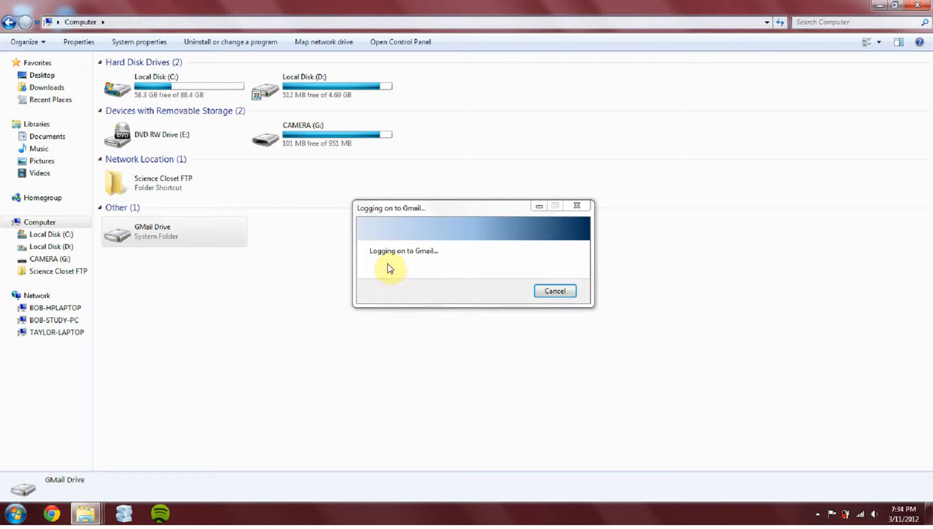
{"action": "mouse_move", "coordinate": [394, 260]}
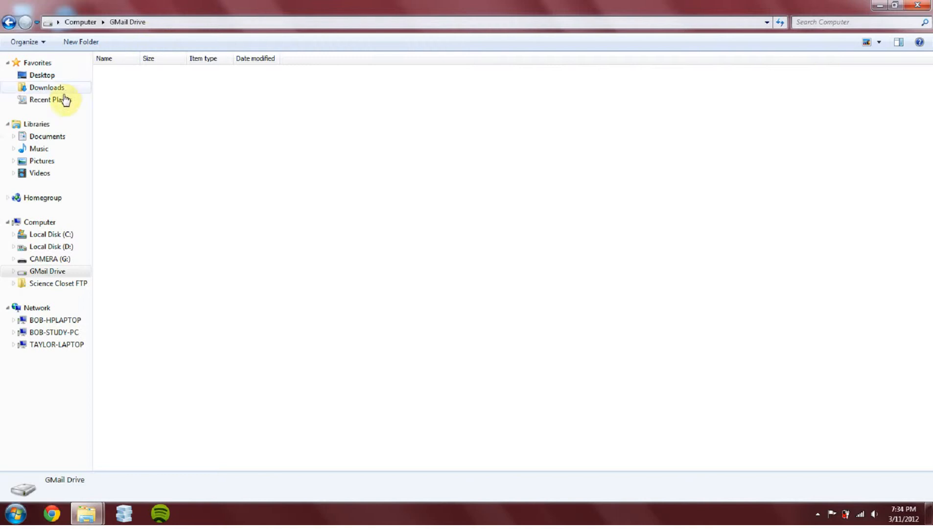
{"action": "mouse_move", "coordinate": [73, 171]}
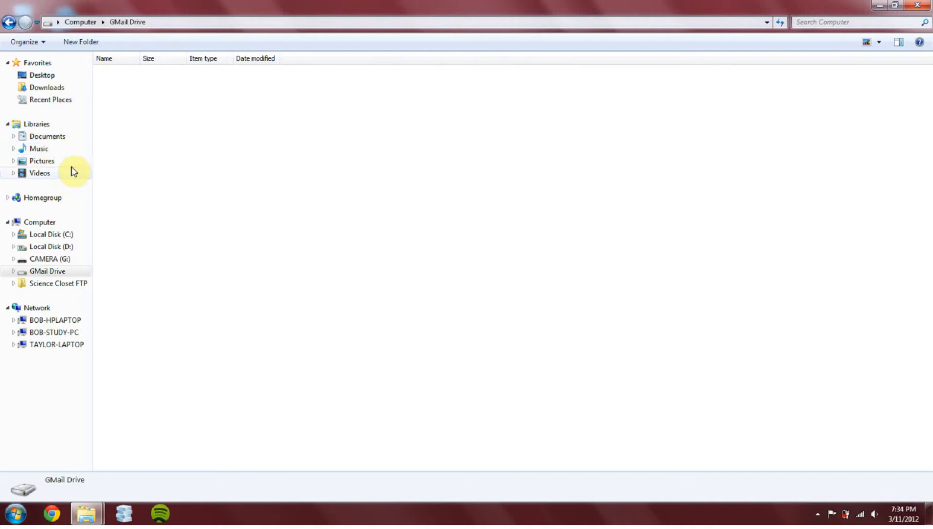
{"action": "mouse_move", "coordinate": [65, 170]}
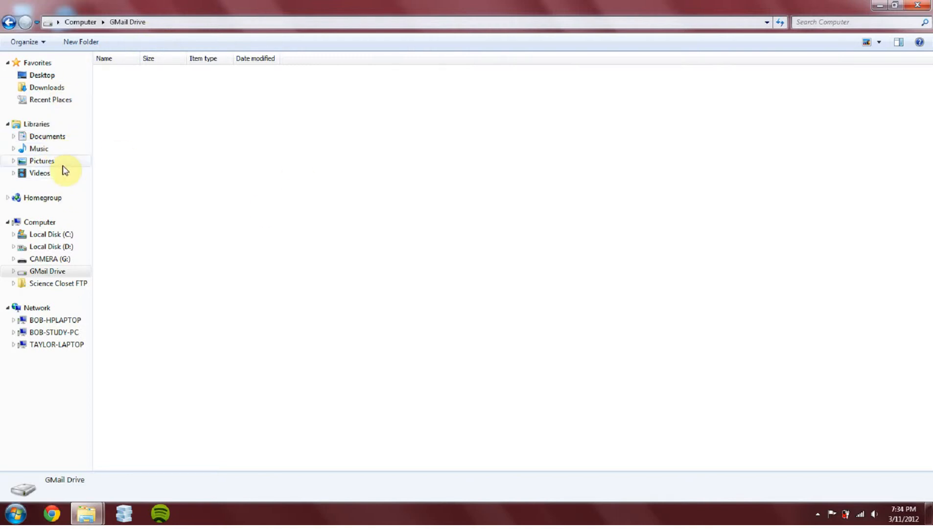
Step: In Pictures > Brushes, rename the recycle image to recycle.jpg and copy it to GMail Drive
{"action": "left_click", "coordinate": [40, 161]}
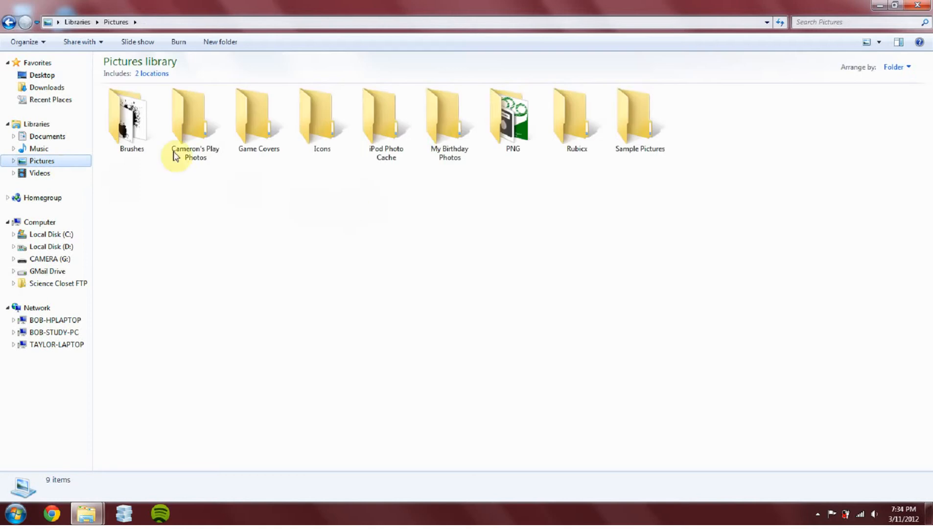
{"action": "double_click", "coordinate": [131, 117]}
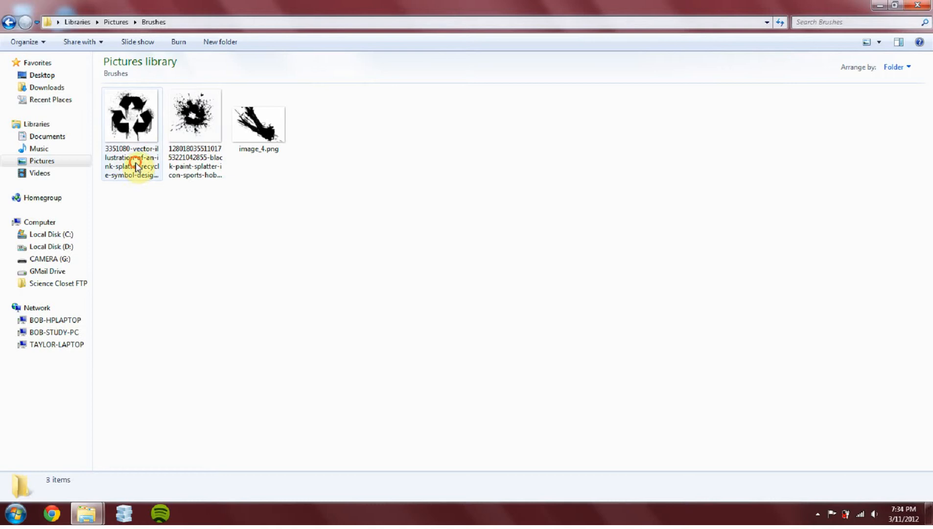
{"action": "left_click", "coordinate": [131, 120]}
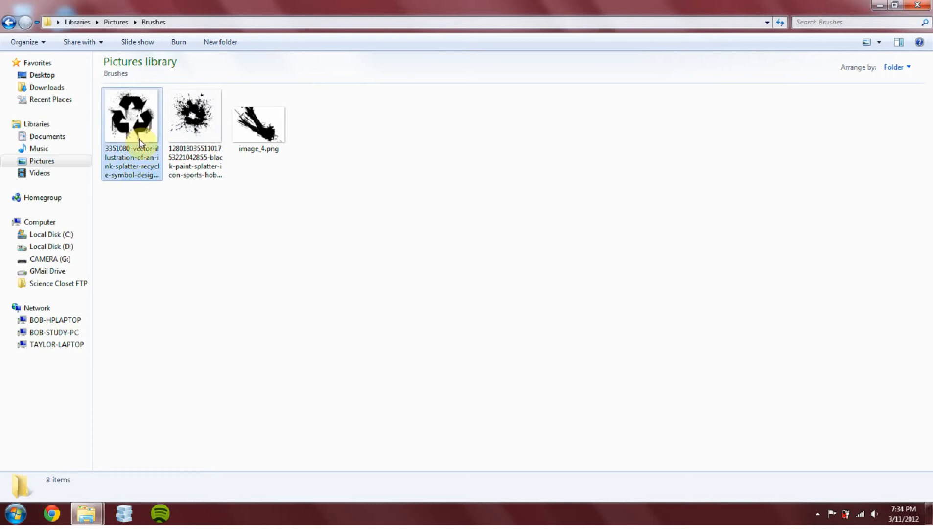
{"action": "left_click", "coordinate": [132, 116]}
{"action": "type", "text": "recycle.jpg"}
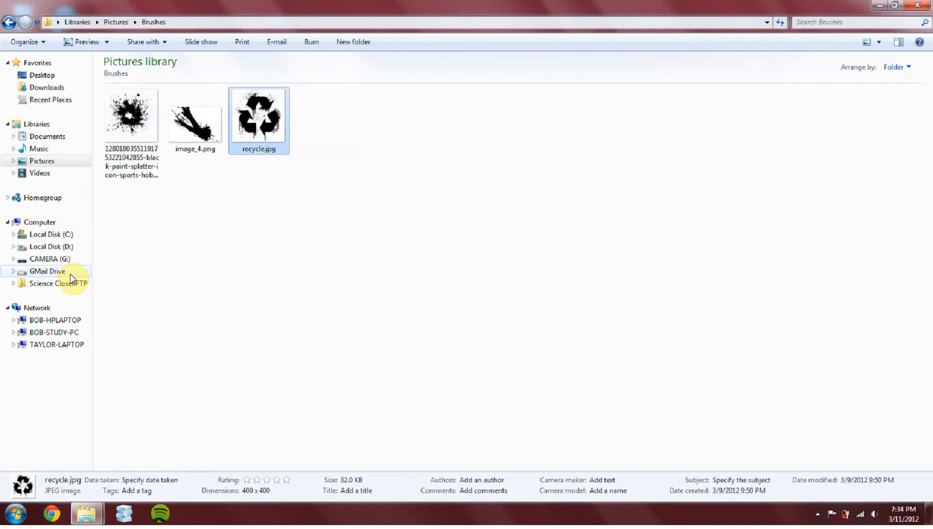
{"action": "left_click", "coordinate": [46, 271]}
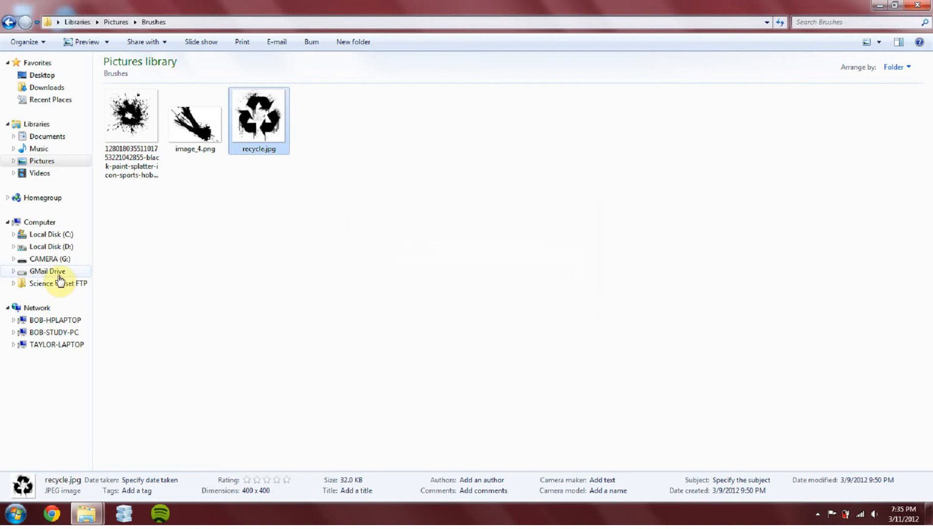
Step: On the GMail Drive, view recycle.jpg's Properties (32 KB JPEG), then close the dialog
{"action": "left_click", "coordinate": [45, 270]}
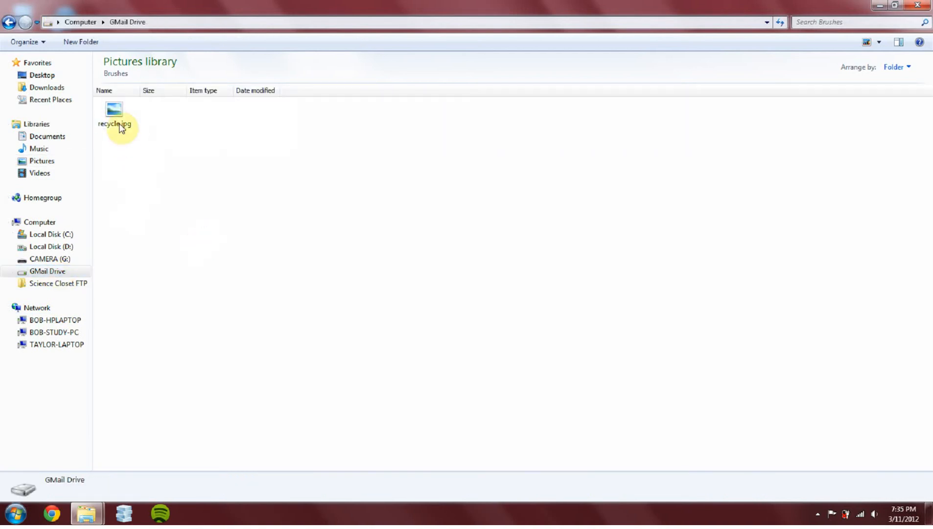
{"action": "right_click", "coordinate": [114, 107]}
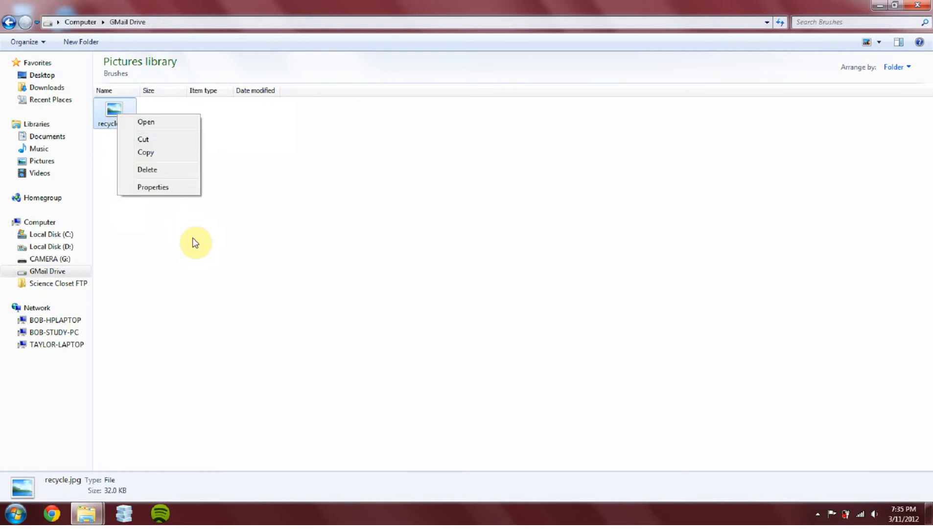
{"action": "left_click", "coordinate": [153, 187]}
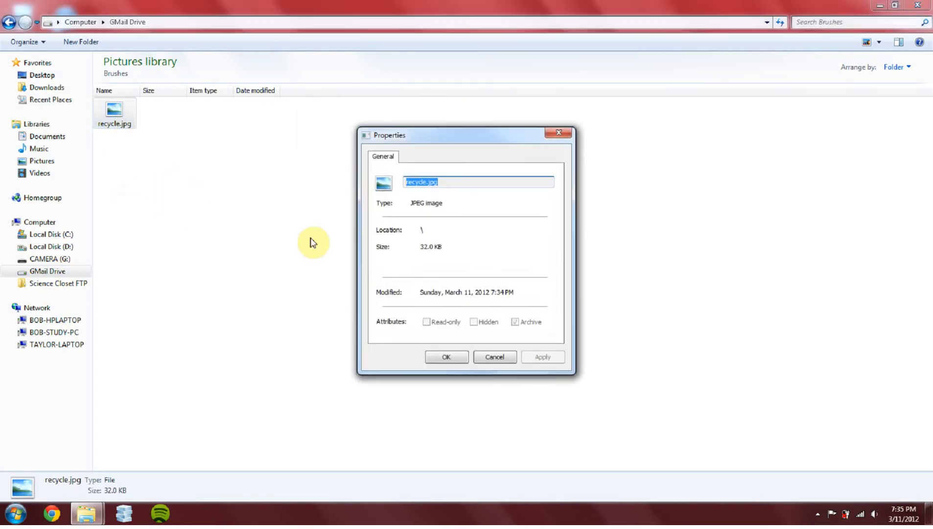
{"action": "mouse_move", "coordinate": [490, 265]}
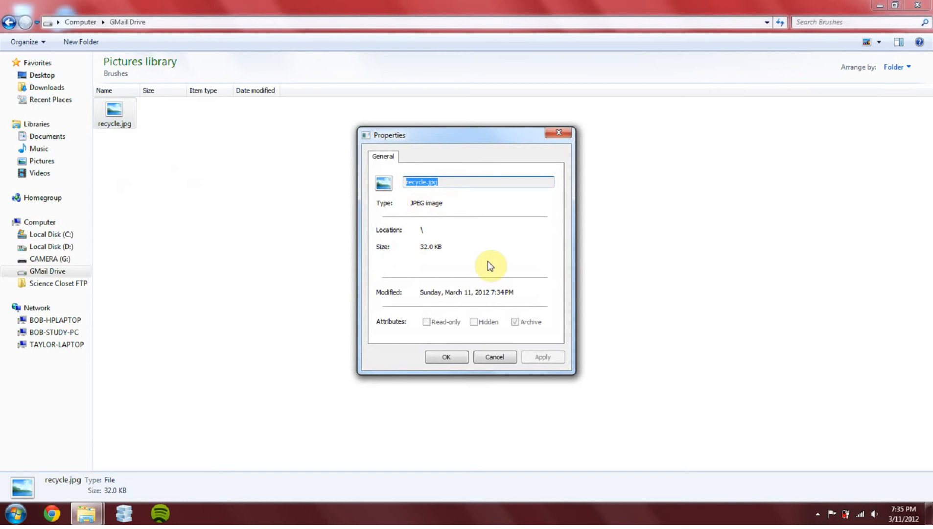
{"action": "left_click", "coordinate": [495, 357]}
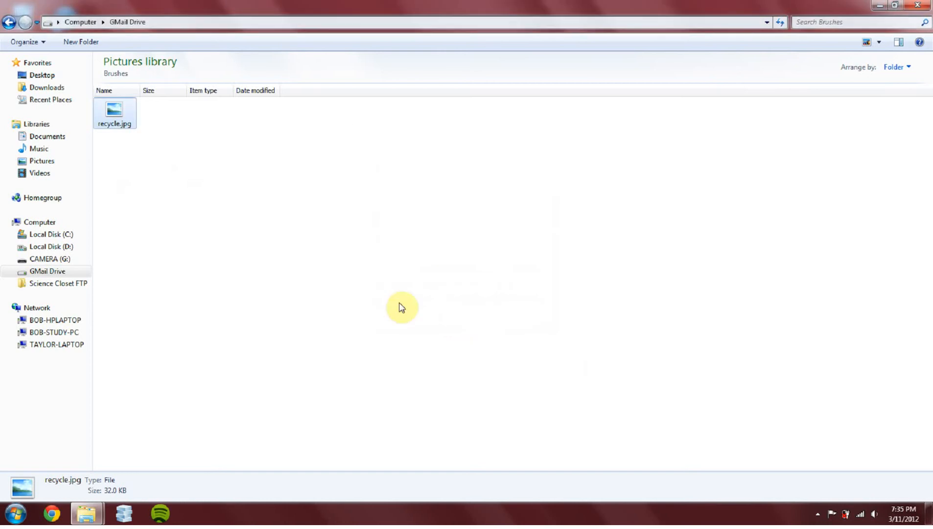